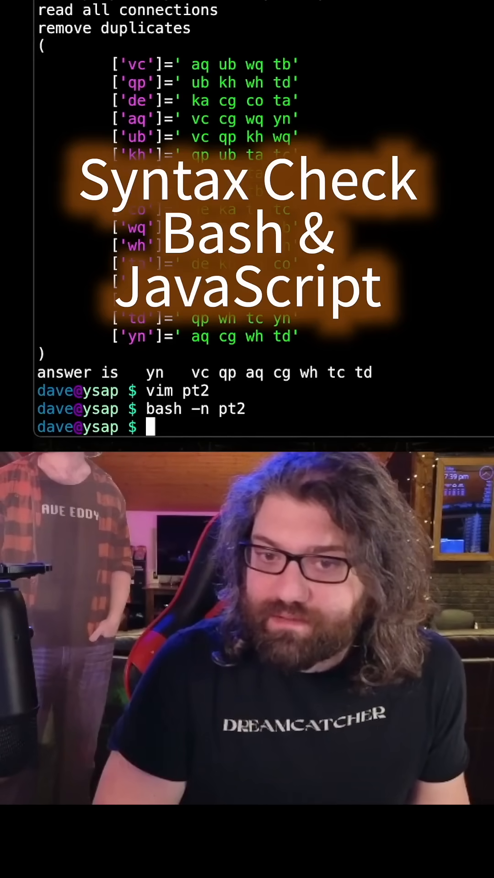
Run 'bash -n pt2' again to syntax-check the script
{"action": "type", "text": "bash -n"}
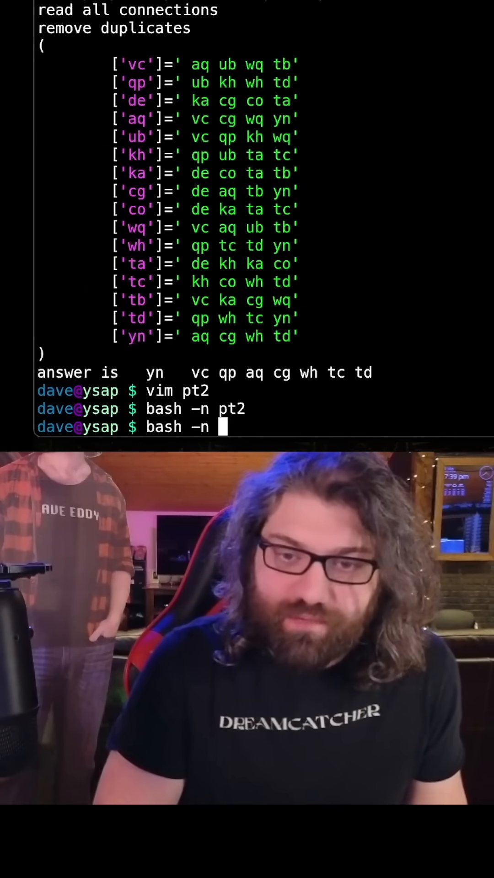
{"action": "key", "text": "Return"}
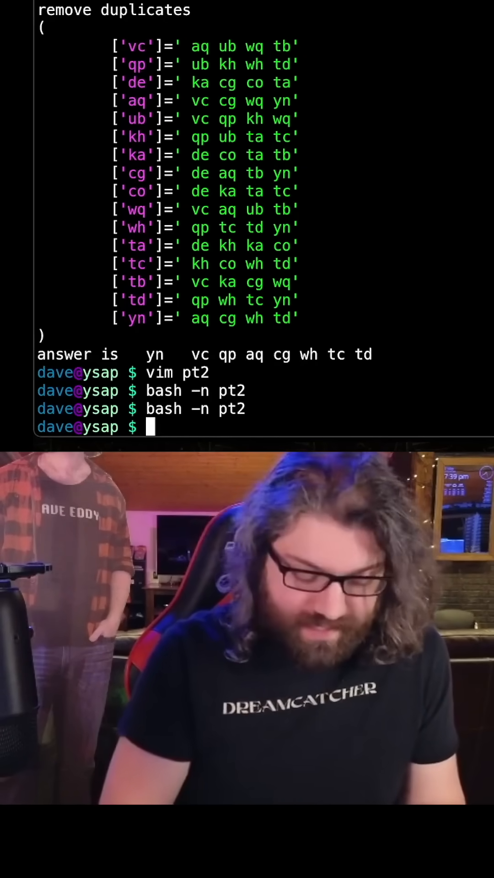
Run 'node --check pt2' to syntax-check pt2 with Node
{"action": "type", "text": "node"}
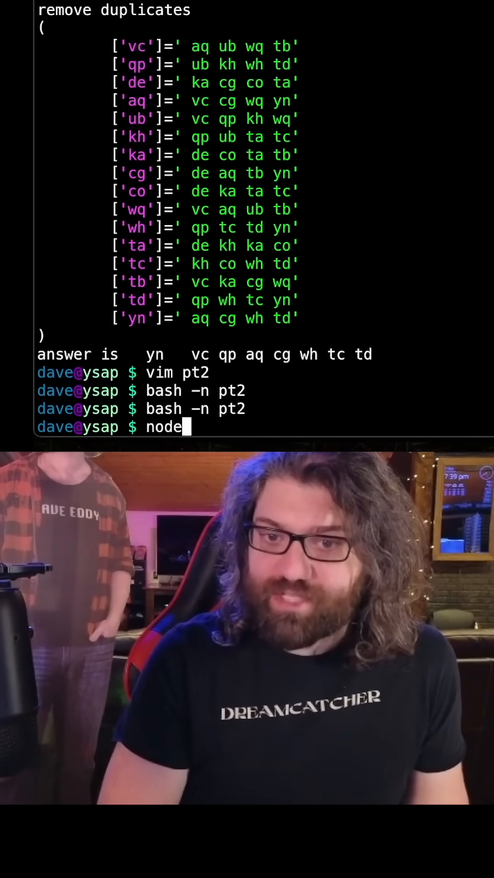
{"action": "type", "text": "-c"}
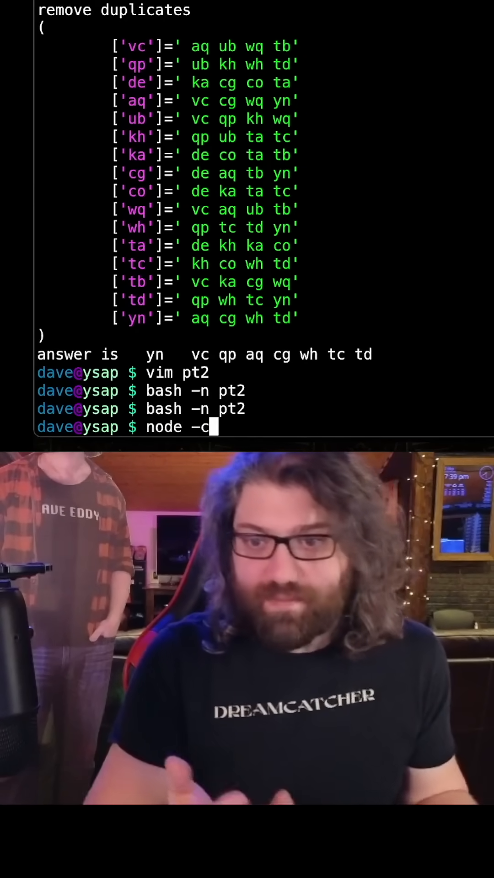
{"action": "type", "text": "-"}
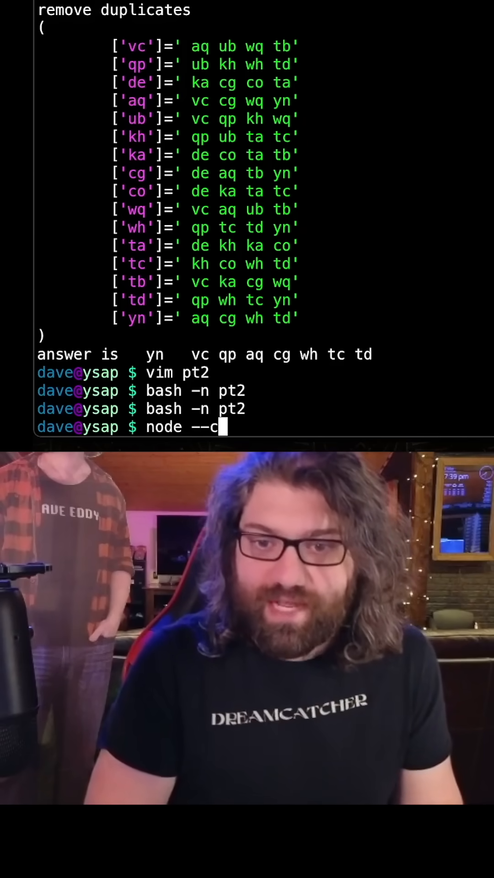
{"action": "type", "text": "heck pt2"}
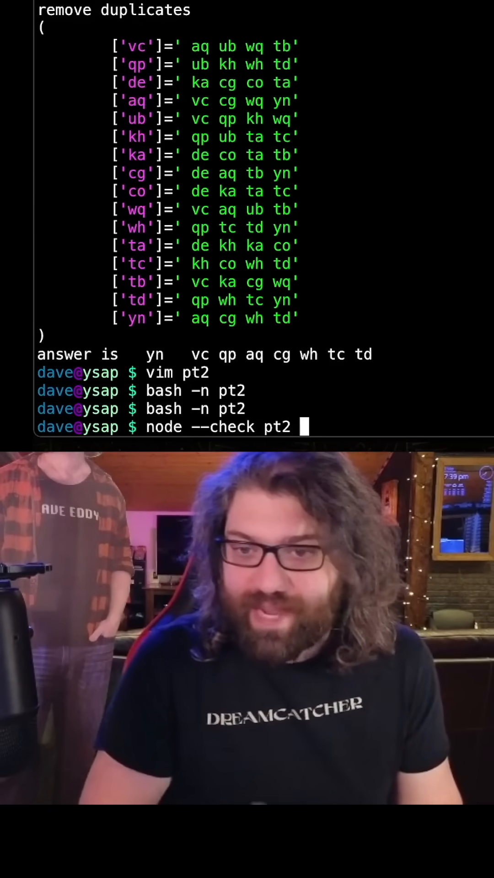
{"action": "key", "text": "Return"}
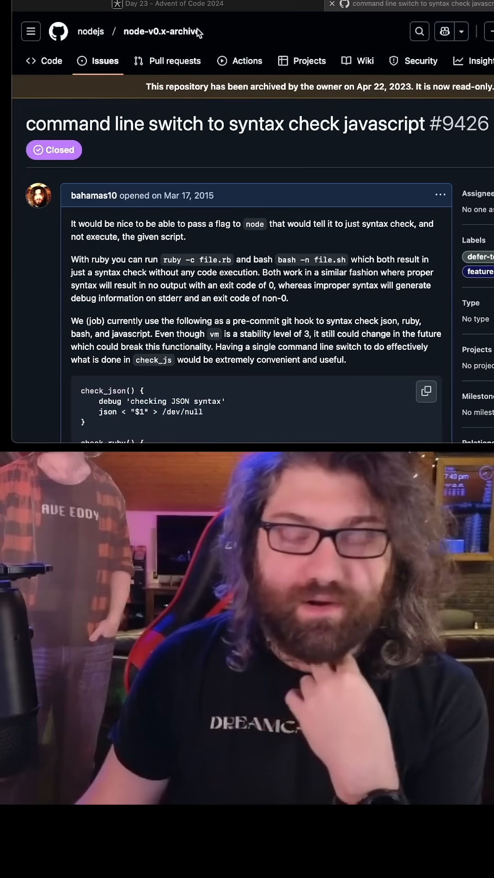
{"action": "mouse_move", "coordinate": [209, 195]}
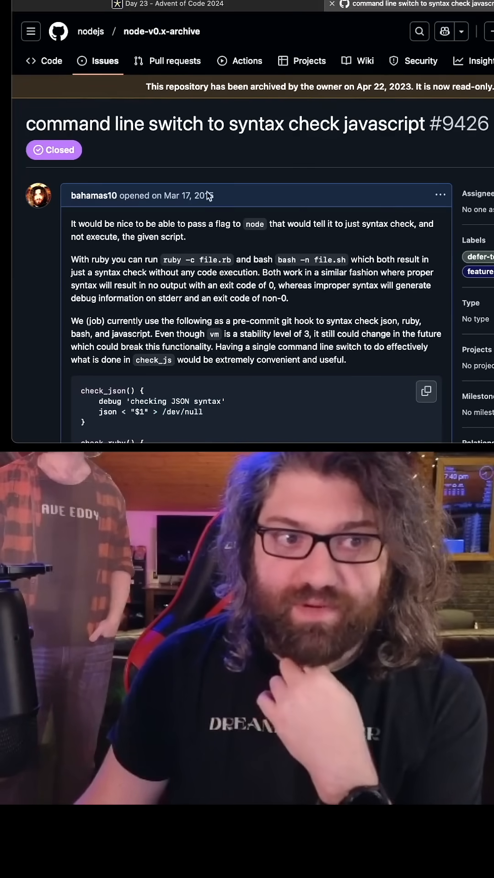
{"action": "mouse_move", "coordinate": [283, 201]}
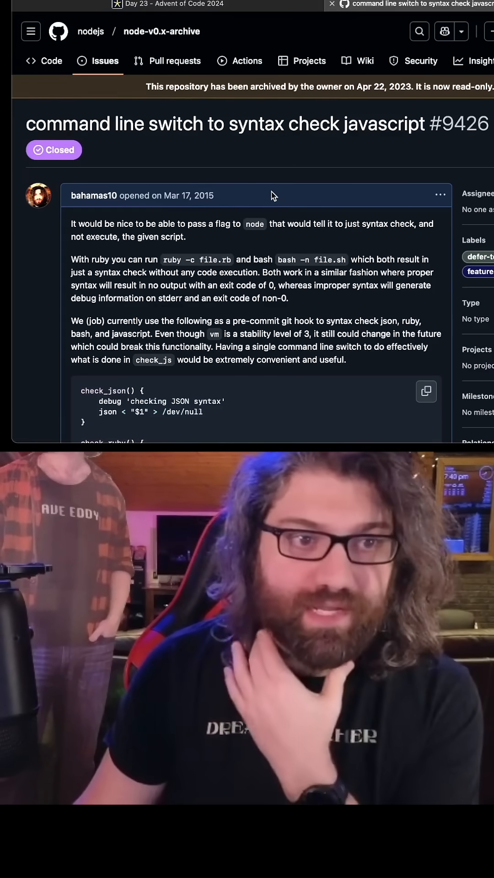
Scroll through issue #9426's description and comments about a JavaScript syntax-check switch
{"action": "scroll", "scroll_direction": "down", "scroll_amount": 3}
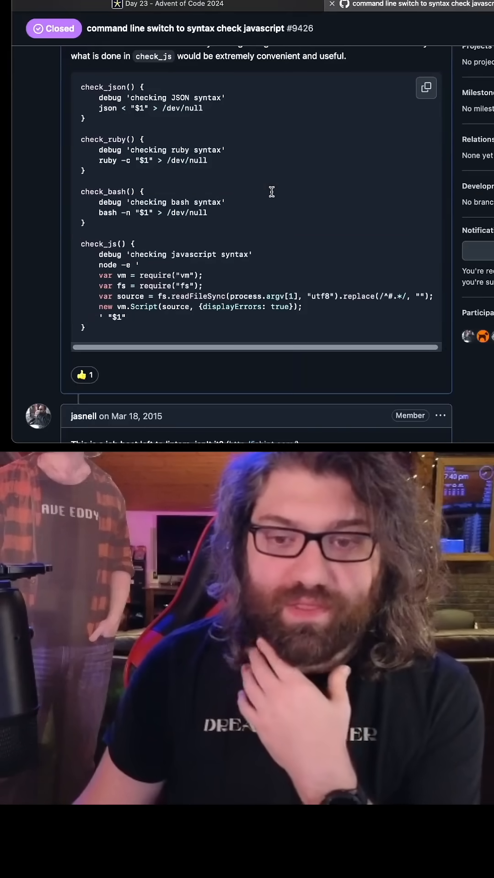
{"action": "scroll", "scroll_direction": "down", "scroll_amount": 3}
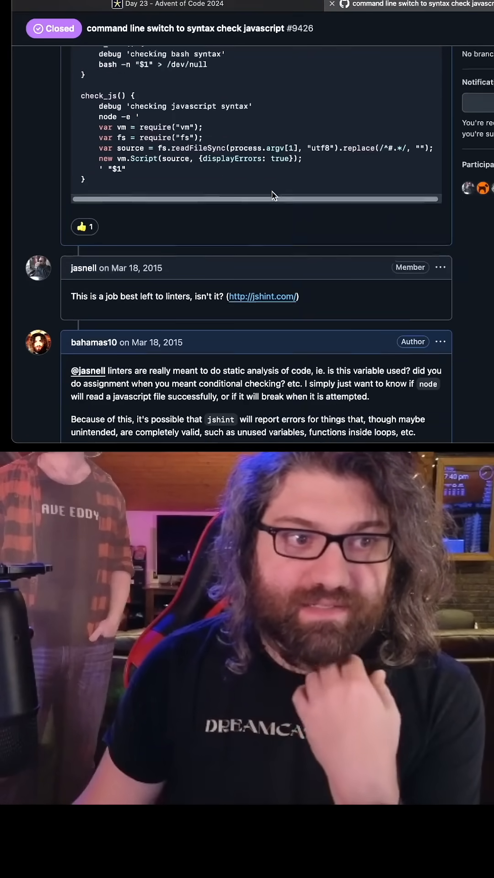
{"action": "scroll", "scroll_direction": "up", "scroll_amount": 3}
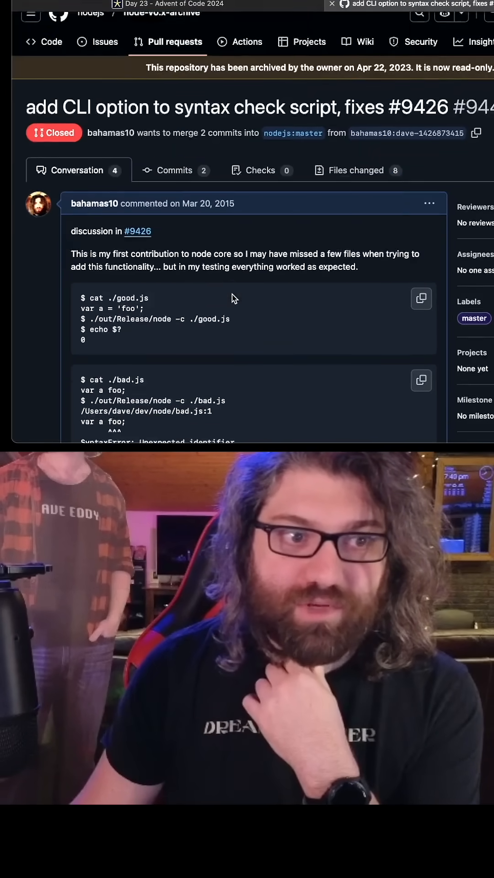
Read the pull request conversation, highlighting the node -c example command
{"action": "scroll", "scroll_direction": "down", "scroll_amount": 3}
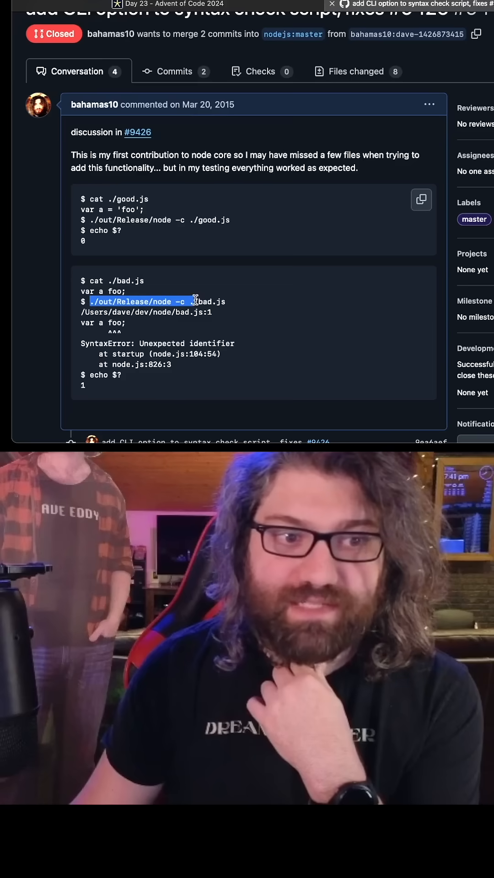
{"action": "left_click", "coordinate": [224, 302]}
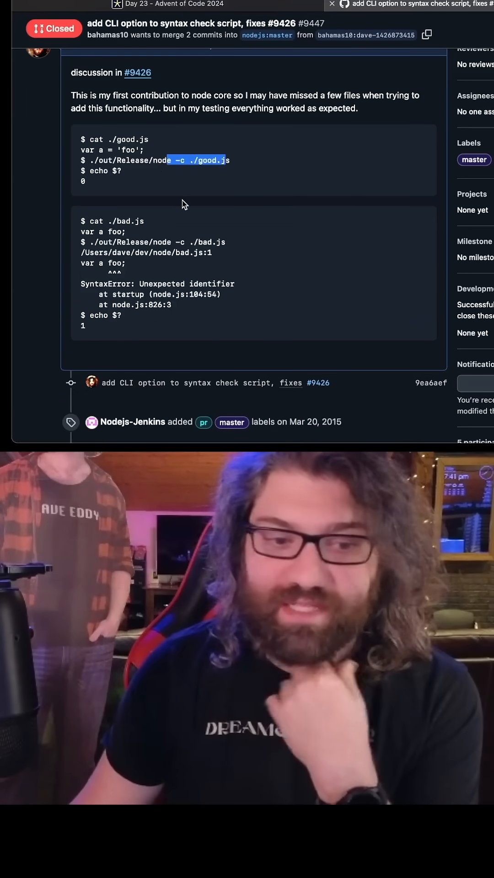
{"action": "scroll", "scroll_direction": "down", "scroll_amount": 3}
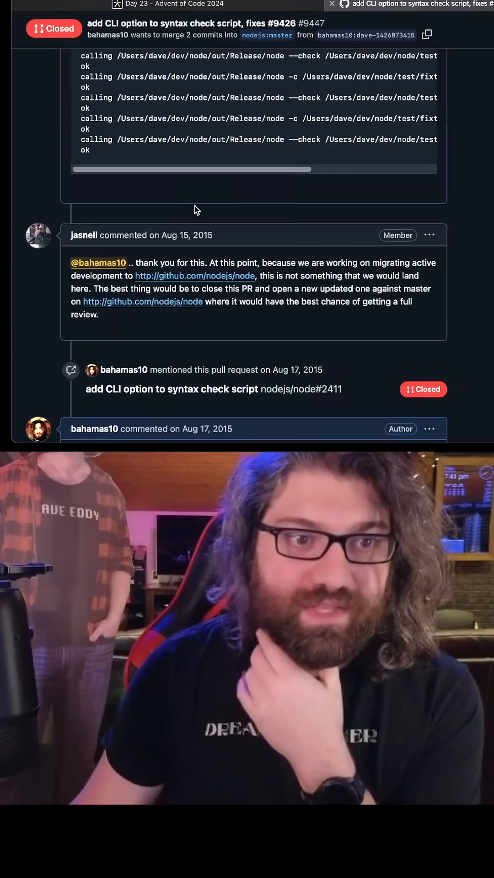
{"action": "scroll", "scroll_direction": "up", "scroll_amount": 3}
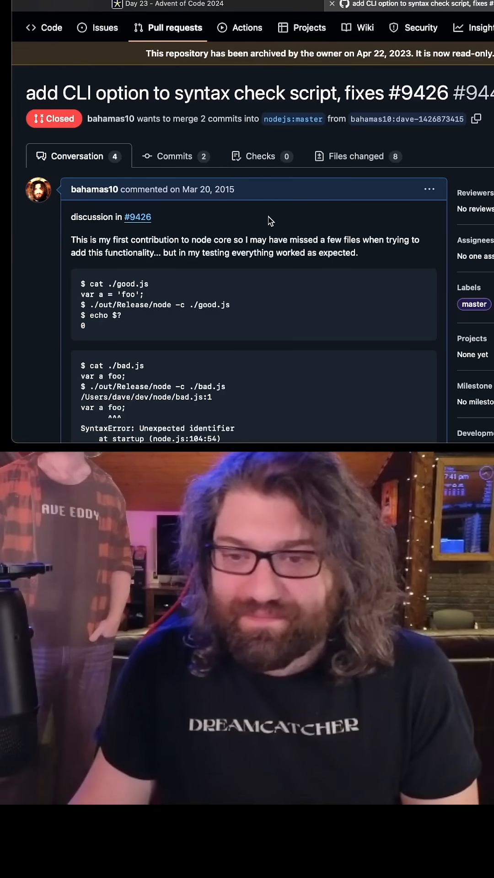
{"action": "mouse_move", "coordinate": [267, 277]}
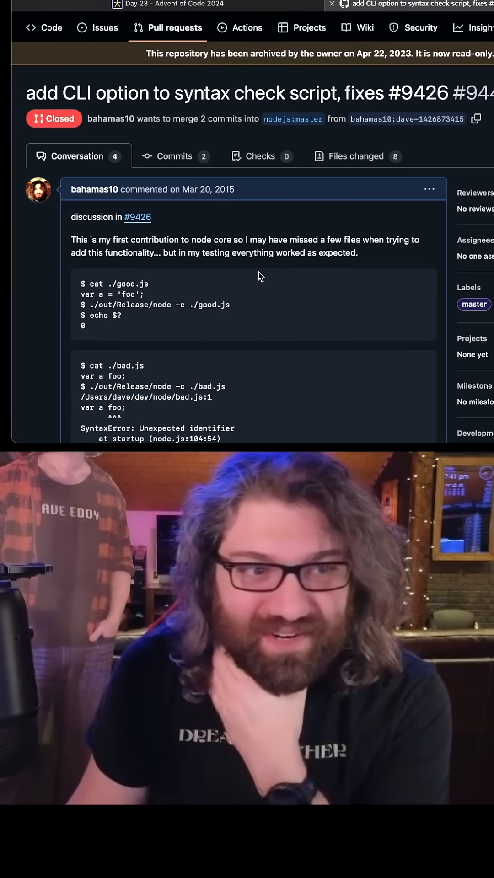
Browse the Files changed diffs for node.1, node.cc, node.js and the syntax test
{"action": "left_click", "coordinate": [357, 156]}
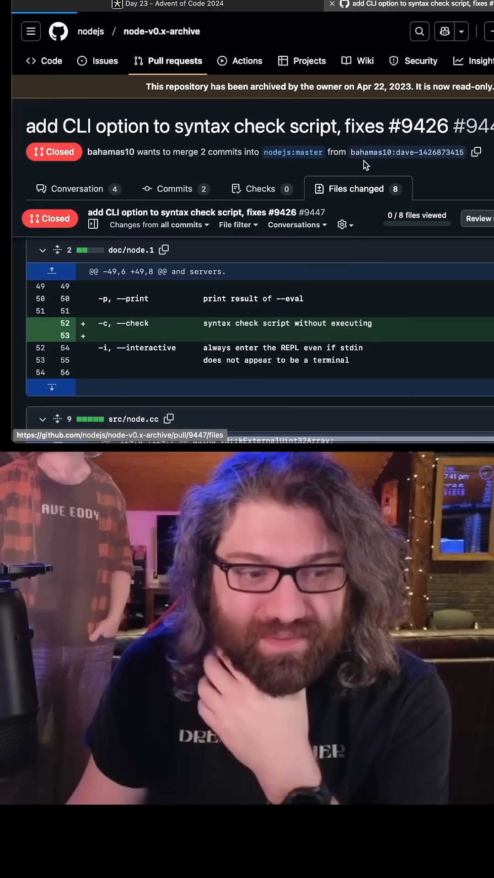
{"action": "scroll", "scroll_direction": "down", "scroll_amount": 3}
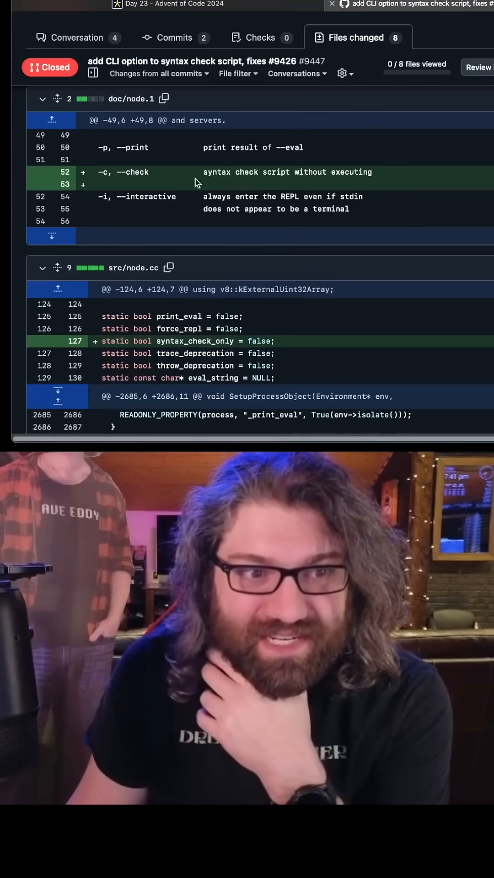
{"action": "scroll", "scroll_direction": "down", "scroll_amount": 3}
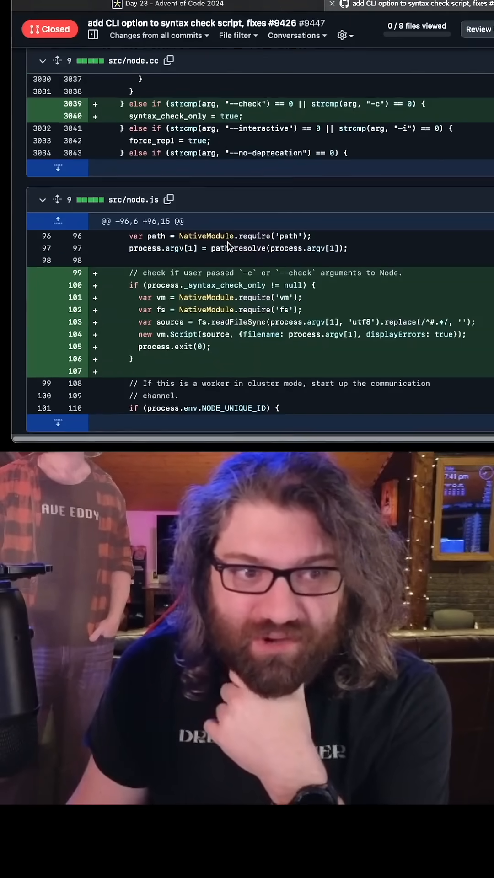
{"action": "scroll", "scroll_direction": "down", "scroll_amount": 3}
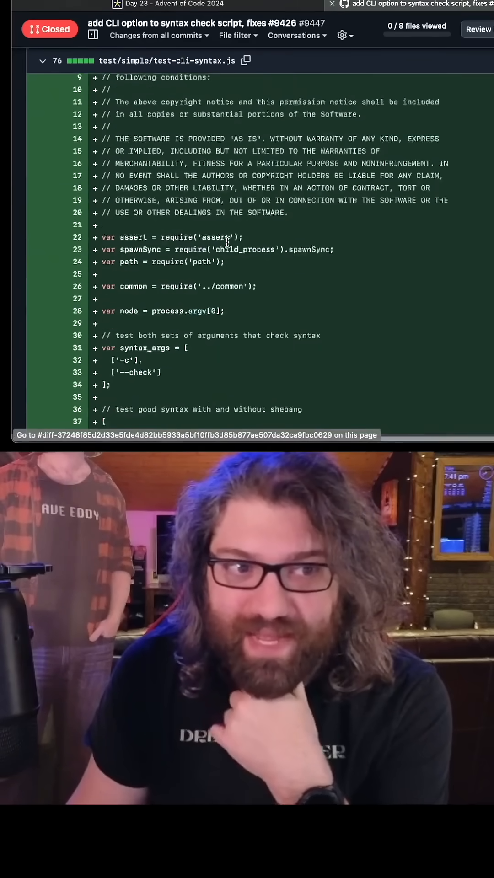
{"action": "scroll", "scroll_direction": "up", "scroll_amount": 3}
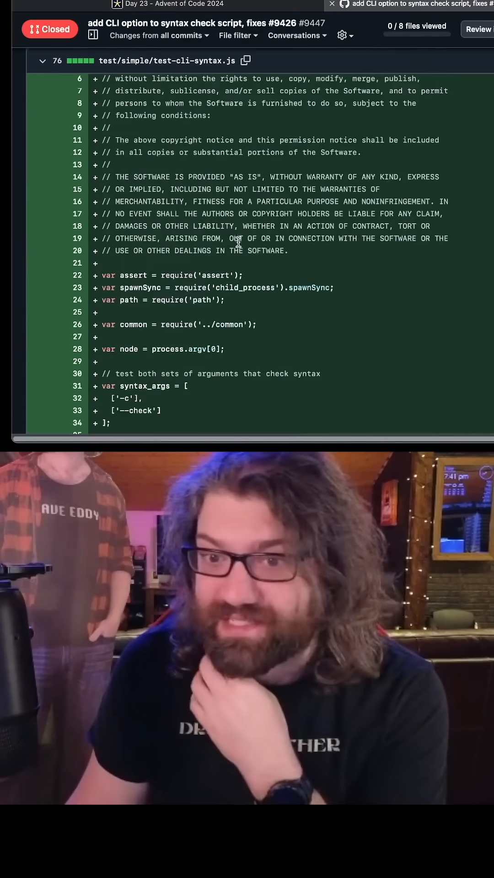